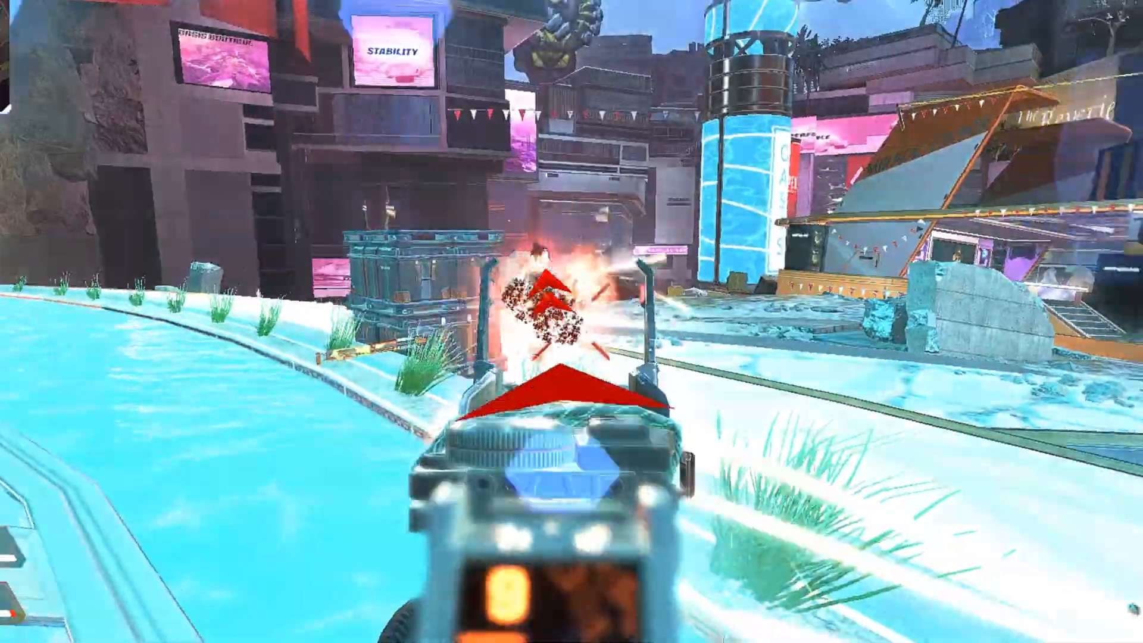
Leave the settings showing 800 DPI, 1.875 sensitivity, FOV 103 and start voxTargetSwitch Smooth
key(Escape)
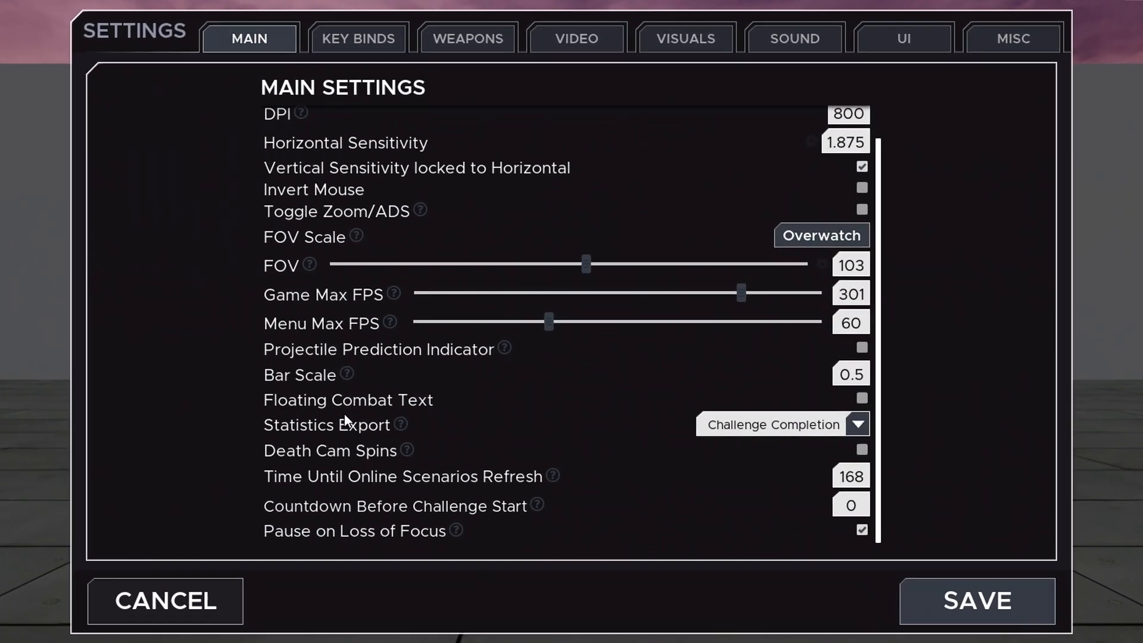
click(975, 600)
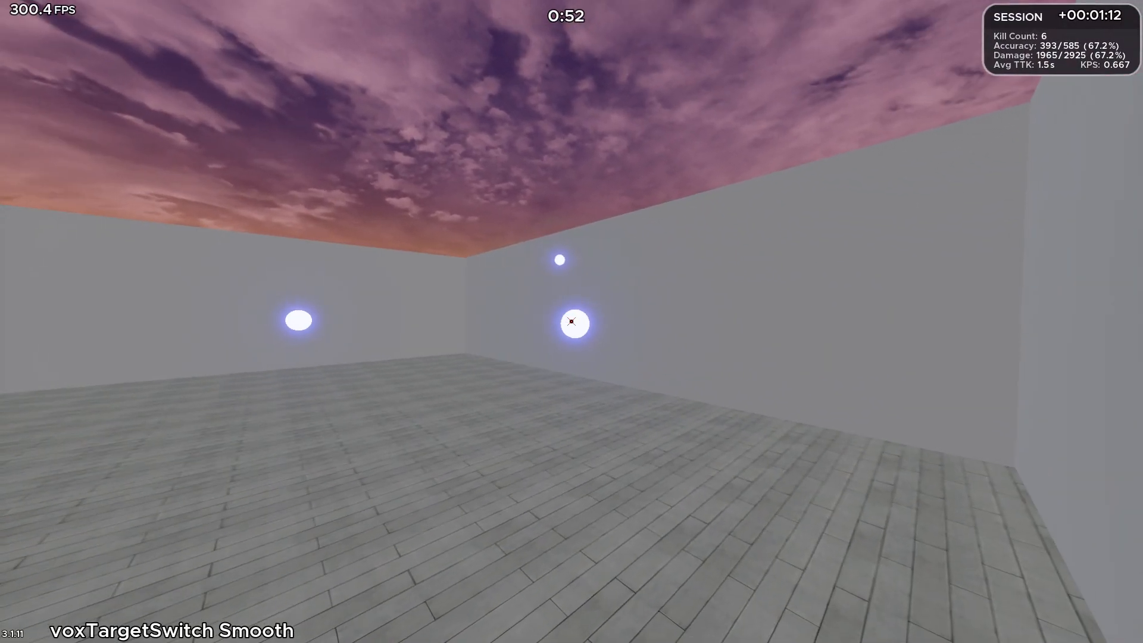
Fire on the green capsule bots in Smoothbot TS Regen II to begin tracking them
click(573, 323)
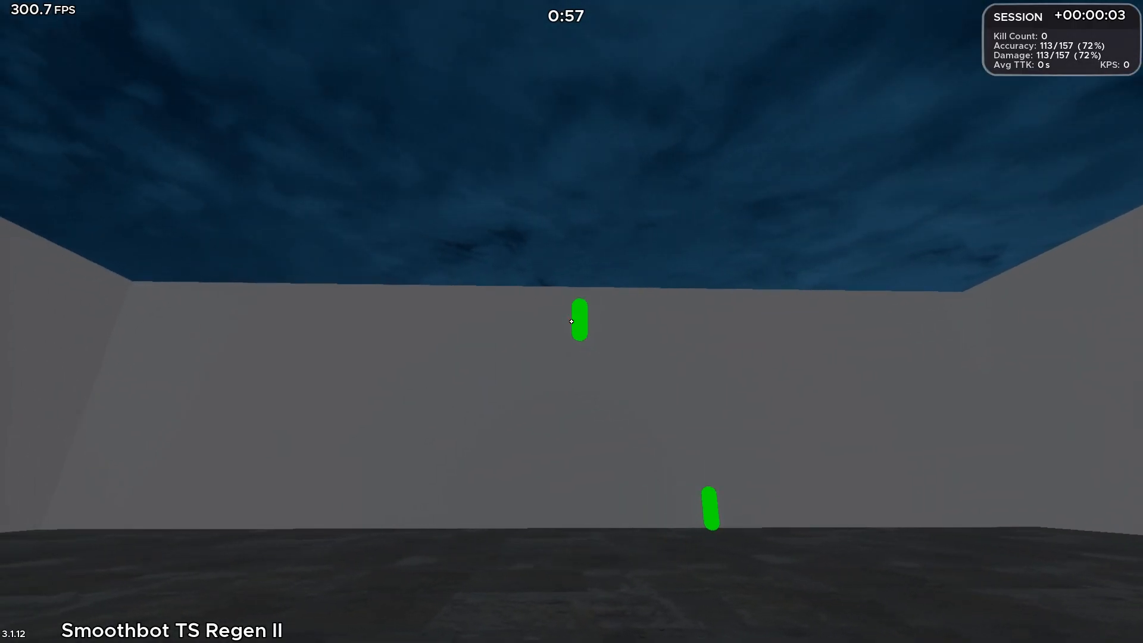
click(572, 320)
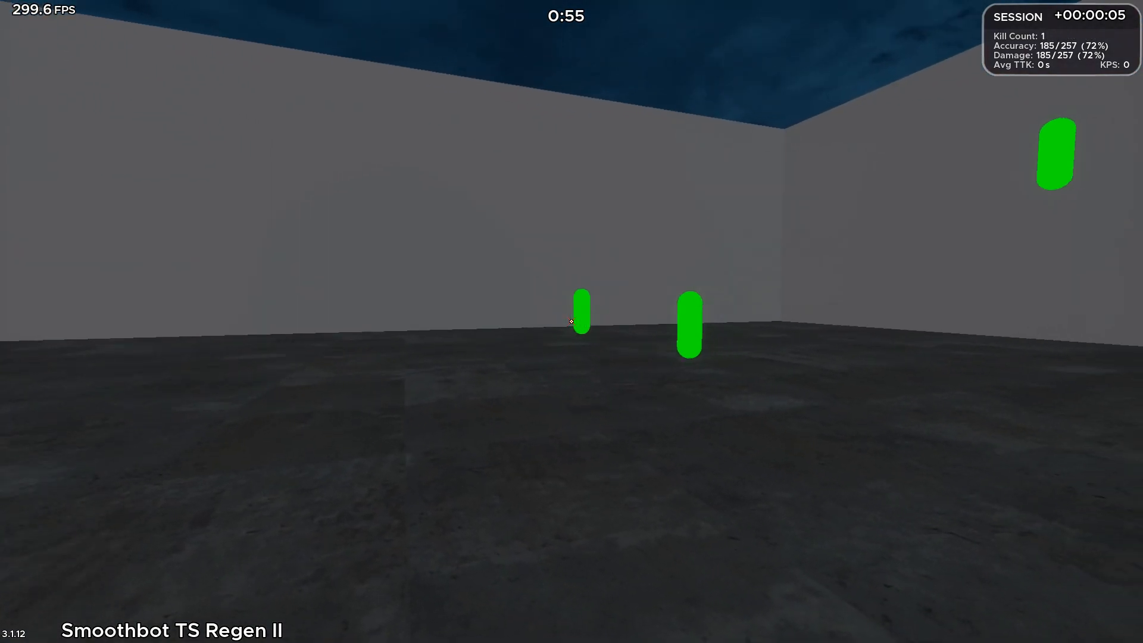